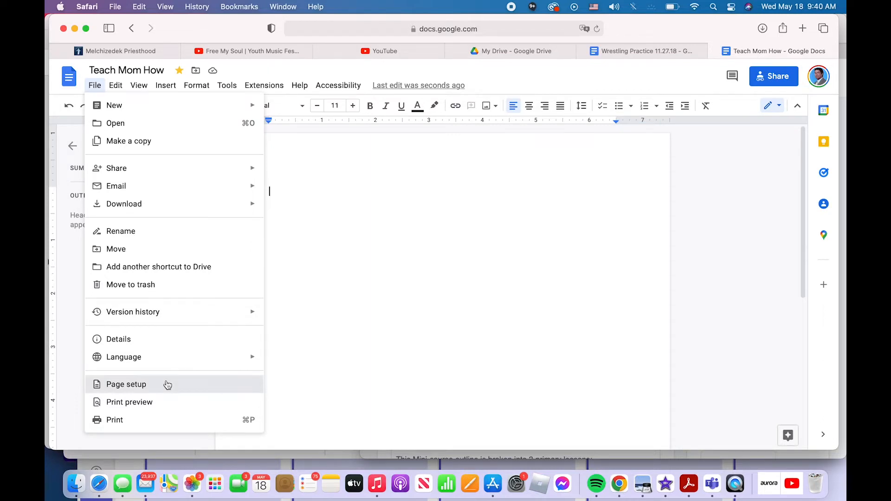
Step: Bring up Page setup showing portrait Letter, one-inch margins and white page colour
{"action": "left_click", "coordinate": [126, 384]}
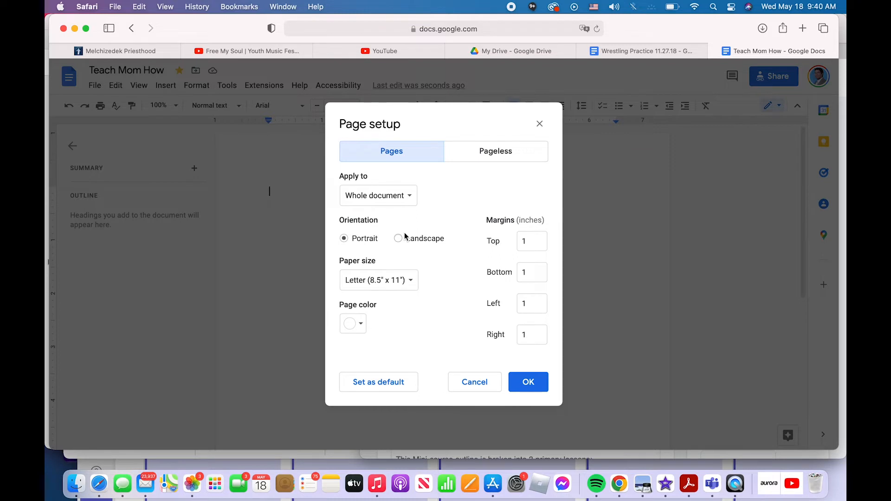
Step: Try Landscape, return to Portrait, and apply a red page colour to the document
{"action": "left_click", "coordinate": [398, 238]}
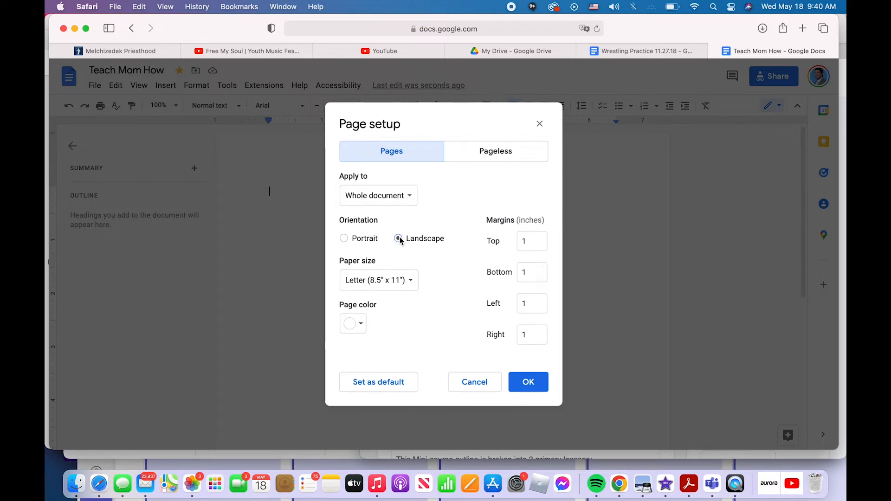
{"action": "left_click", "coordinate": [398, 239]}
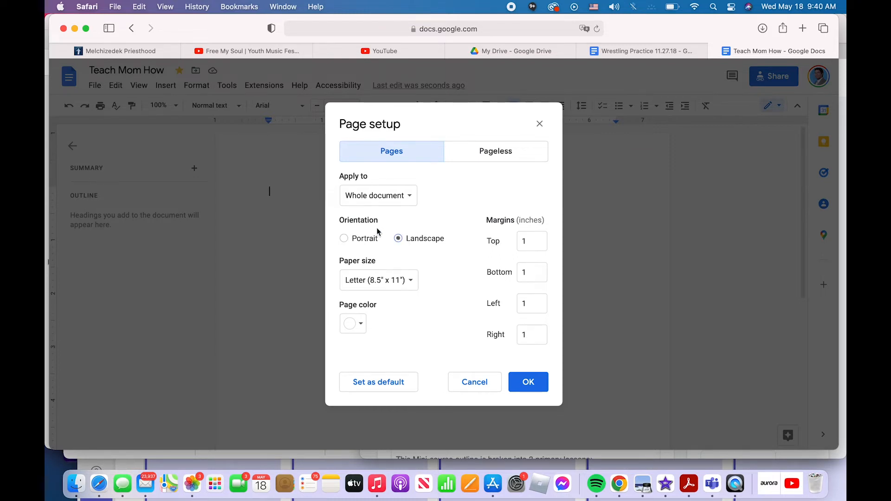
{"action": "left_click", "coordinate": [343, 238]}
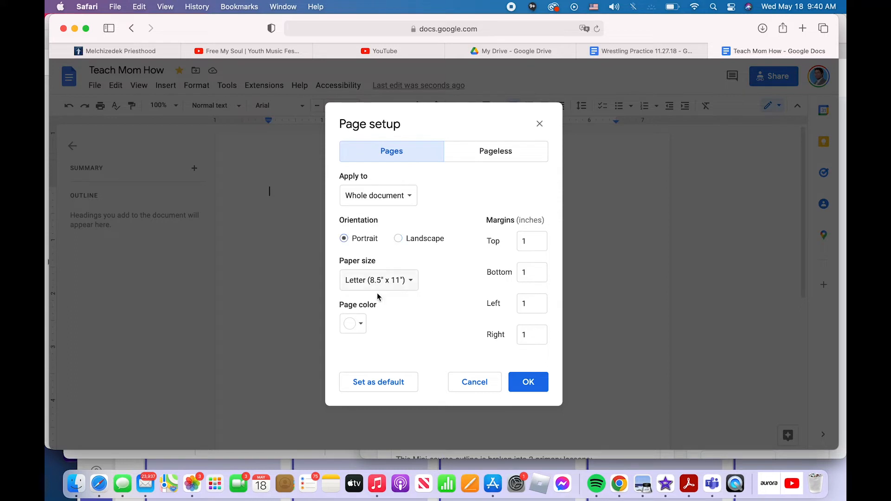
{"action": "left_click", "coordinate": [350, 323]}
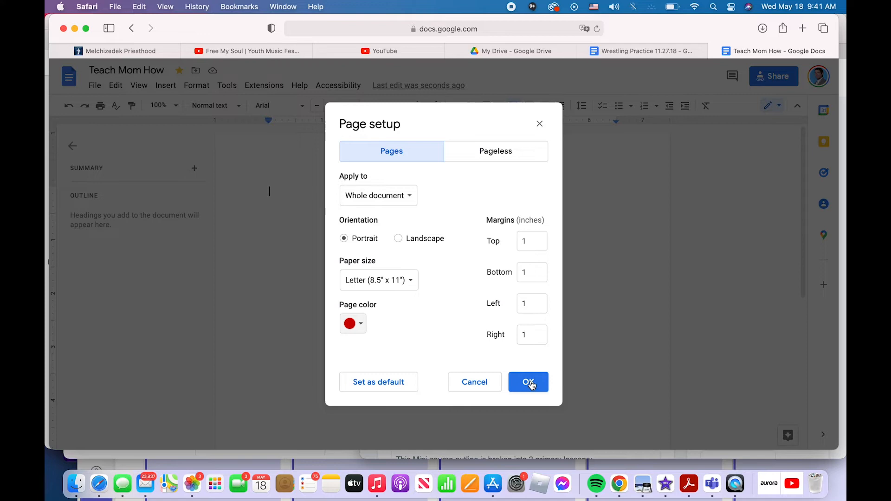
{"action": "left_click", "coordinate": [528, 382]}
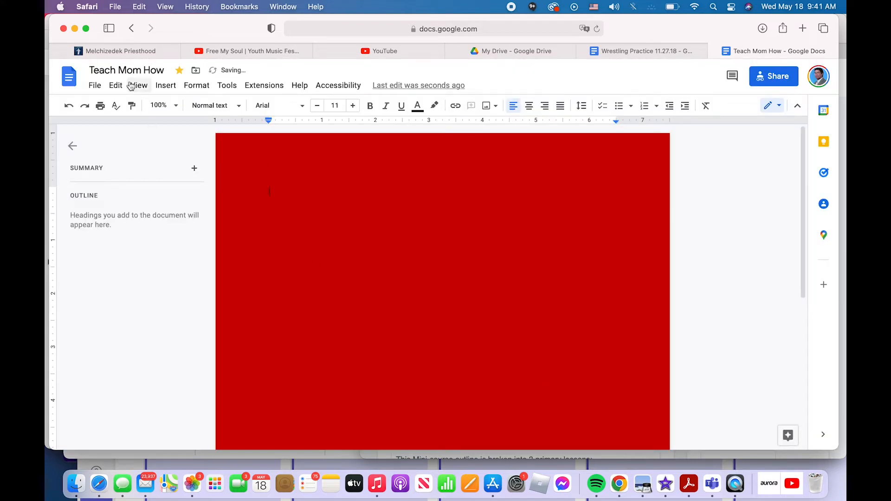
Step: Reopen Page setup from the File menu and switch the page colour back to white
{"action": "left_click", "coordinate": [95, 86]}
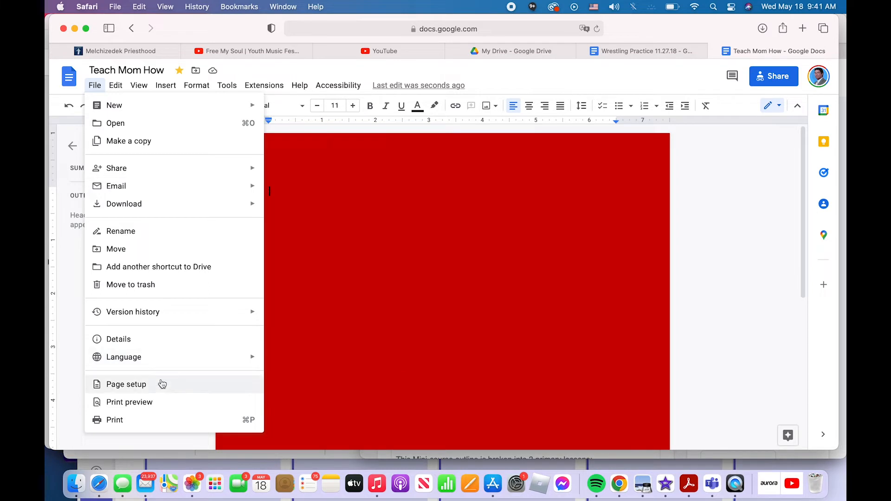
{"action": "left_click", "coordinate": [125, 383]}
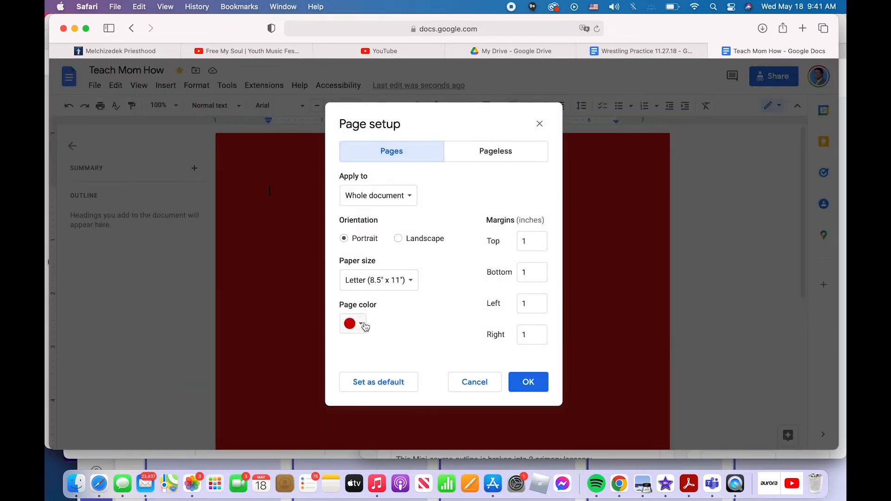
{"action": "left_click", "coordinate": [349, 323]}
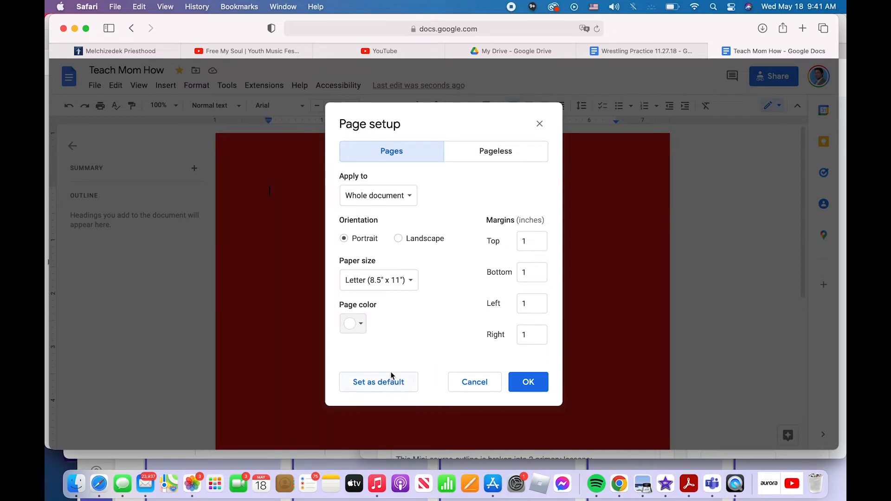
{"action": "mouse_move", "coordinate": [409, 346]}
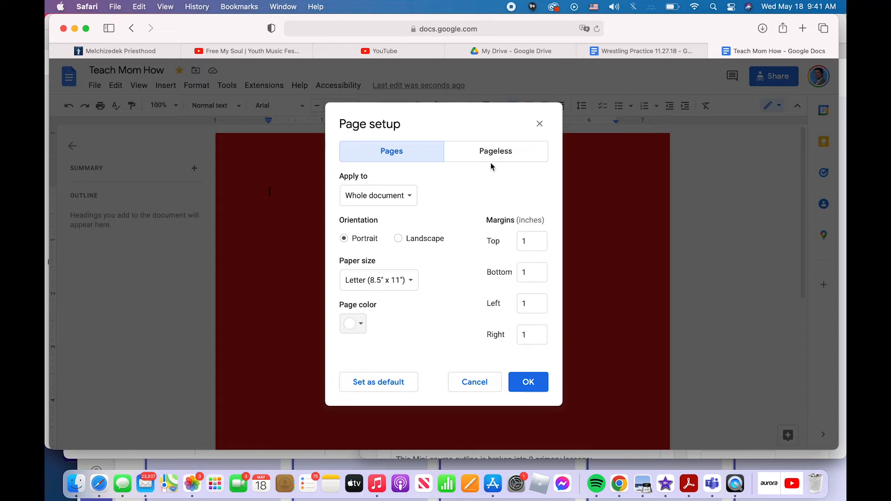
{"action": "left_click", "coordinate": [495, 151]}
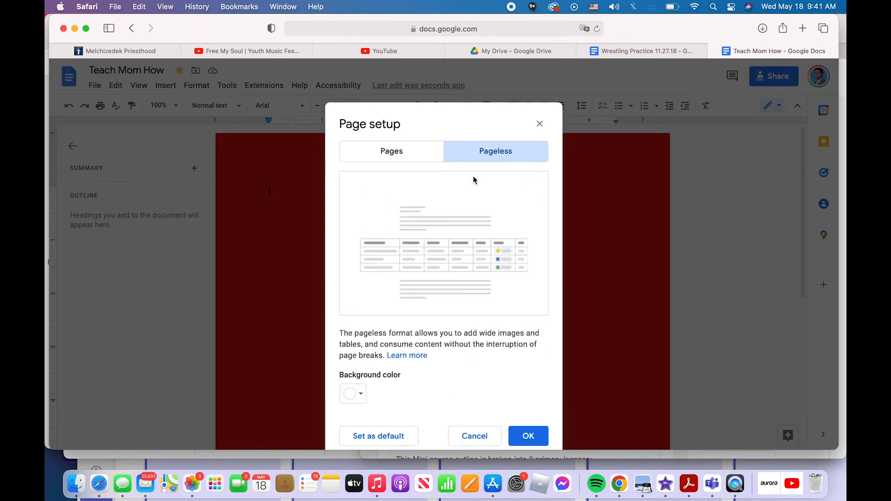
{"action": "mouse_move", "coordinate": [461, 184]}
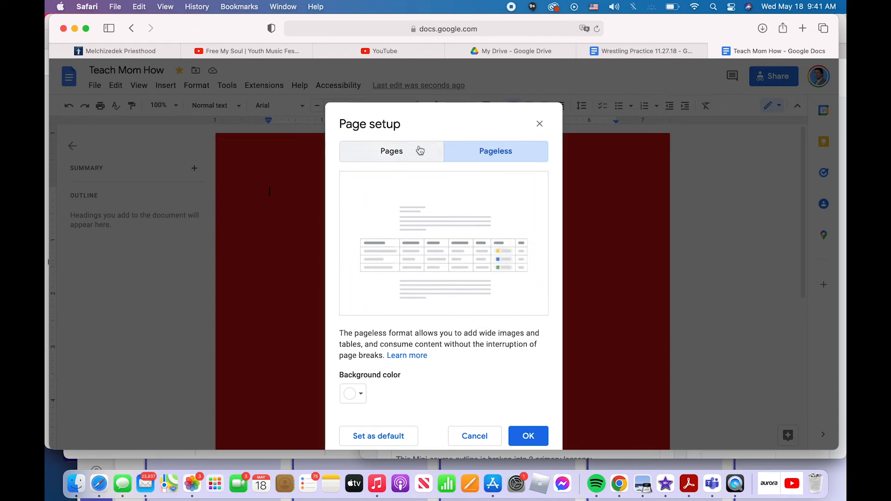
{"action": "mouse_move", "coordinate": [412, 166]}
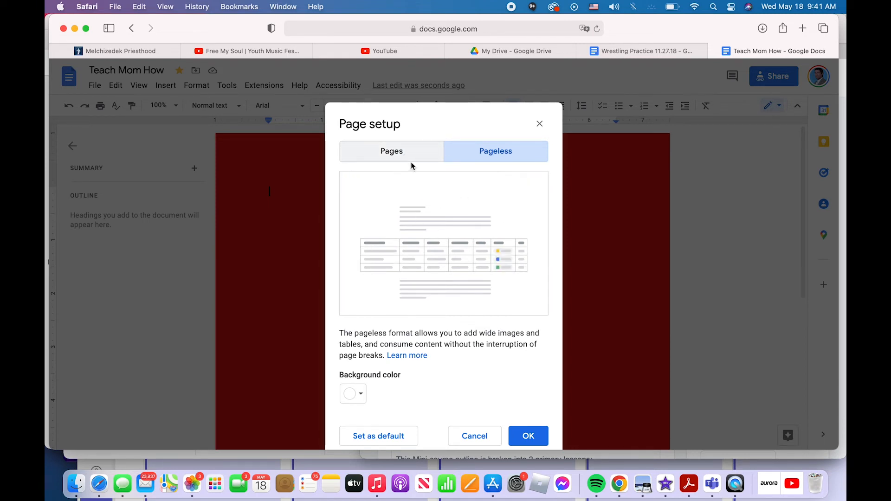
{"action": "left_click", "coordinate": [391, 150]}
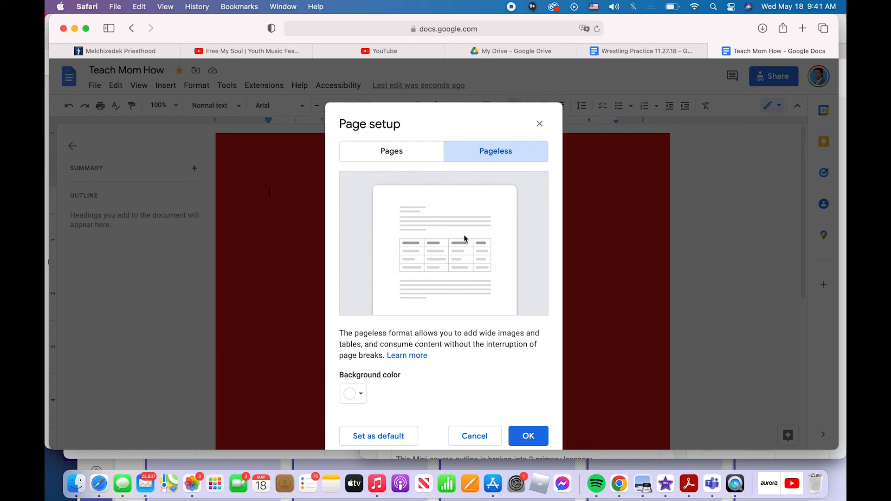
{"action": "left_click", "coordinate": [390, 151]}
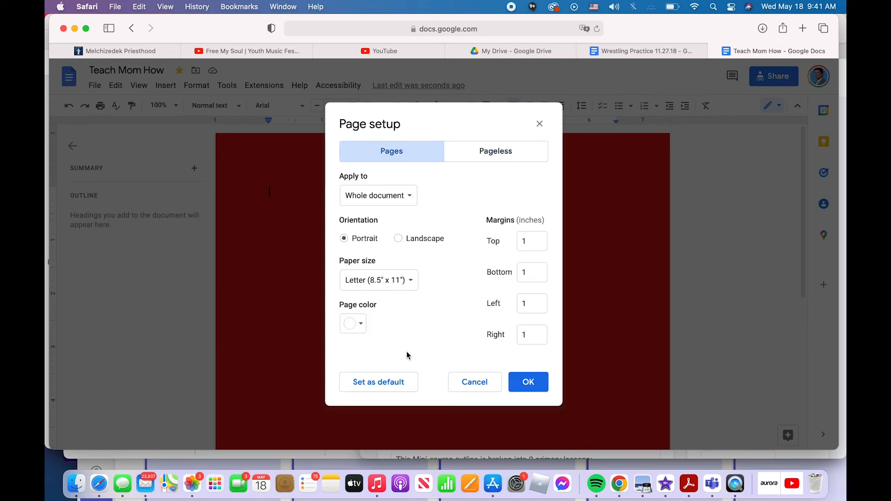